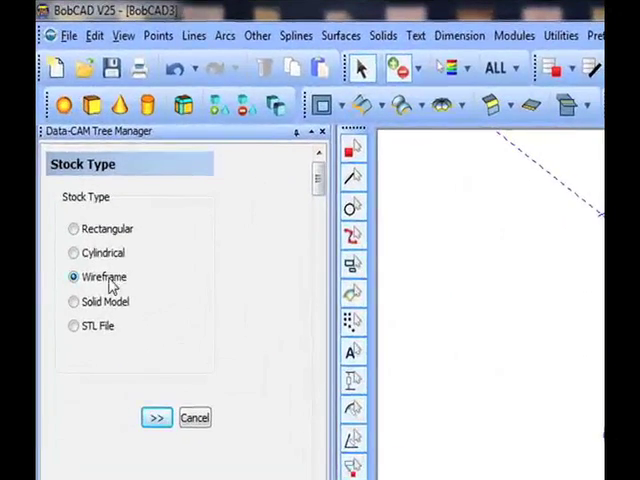
# - Choose Wireframe as the stock type
pyautogui.click(156, 417)
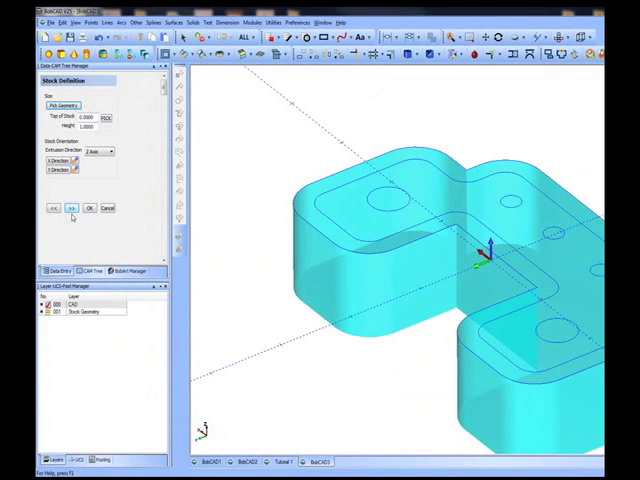
# - Accept the stock definition, creating carbon steel 1018 milling stock in the CAM tree
pyautogui.click(87, 208)
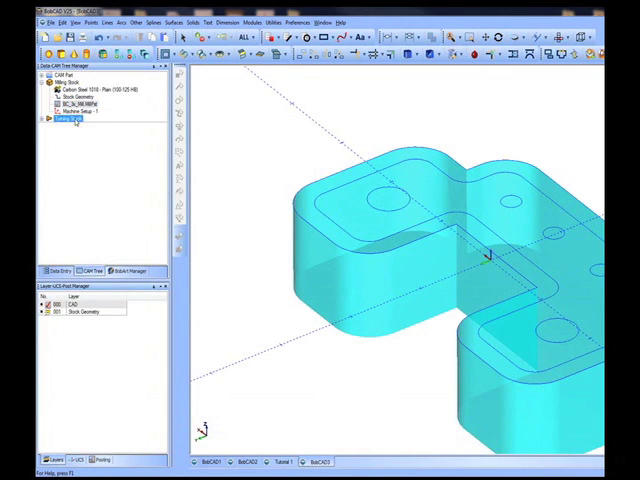
# - Add a Mill 2 Axis Profiling feature to Machine Setup and advance to the Rough page
pyautogui.rightClick(70, 122)
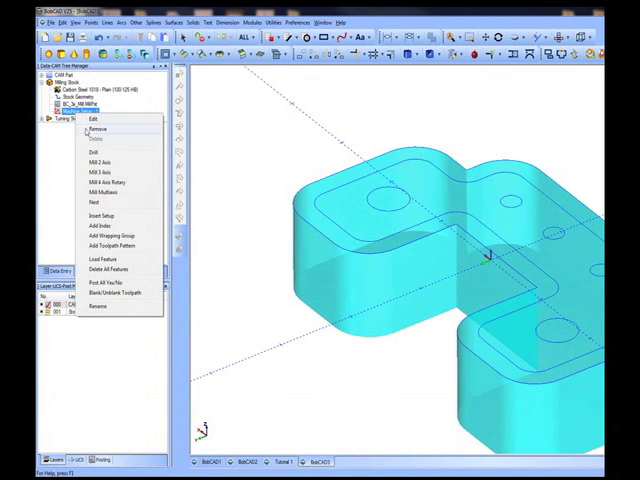
pyautogui.click(94, 162)
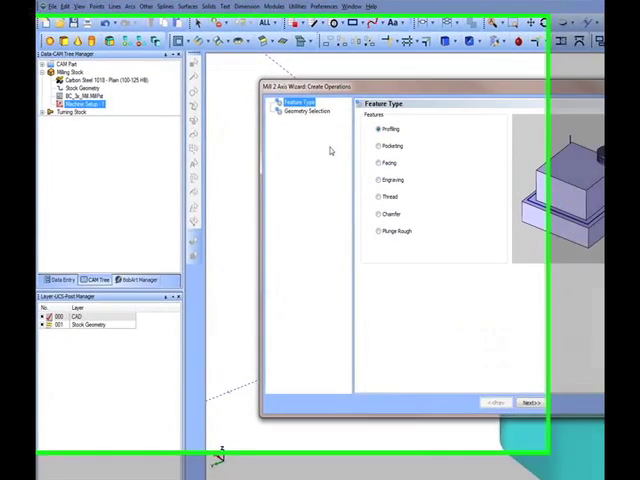
pyautogui.click(377, 149)
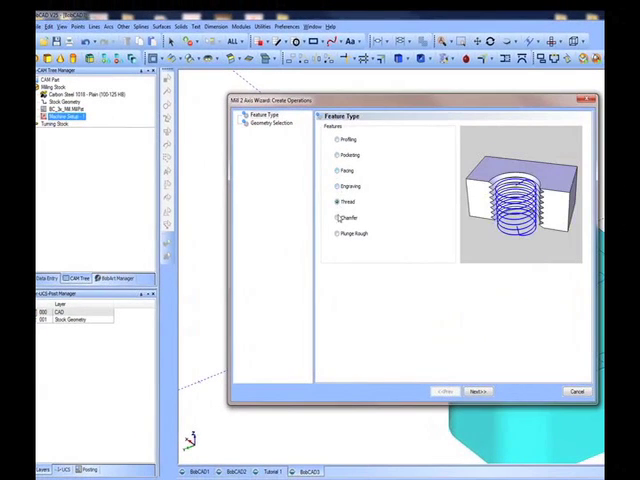
pyautogui.click(333, 234)
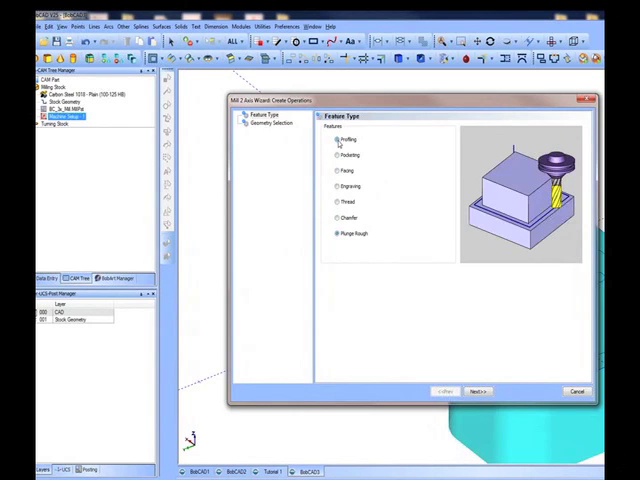
pyautogui.click(477, 390)
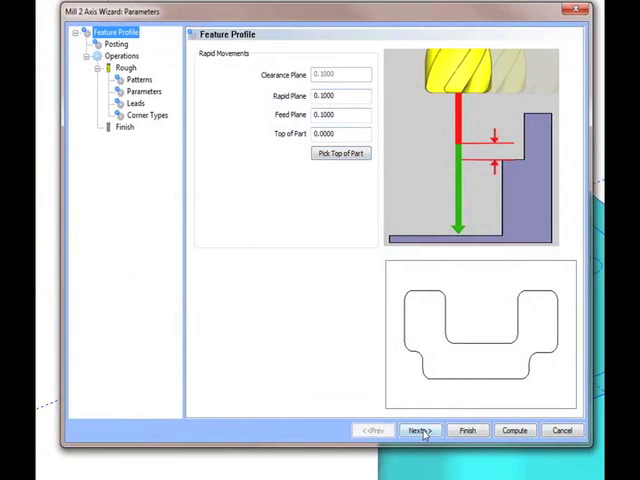
pyautogui.click(417, 430)
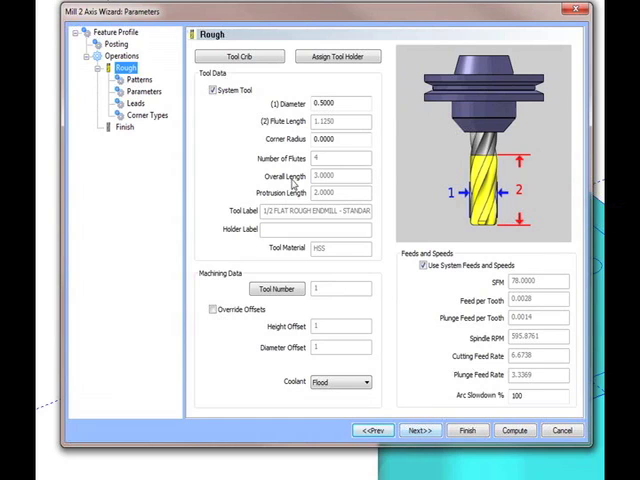
# - Pick the 1/2-inch flat roughing endmill from the ENDMILL ROUGH tool crib category
pyautogui.click(239, 55)
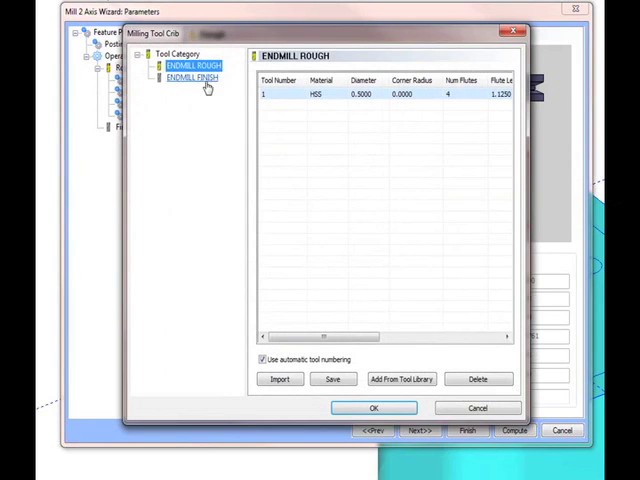
pyautogui.click(190, 78)
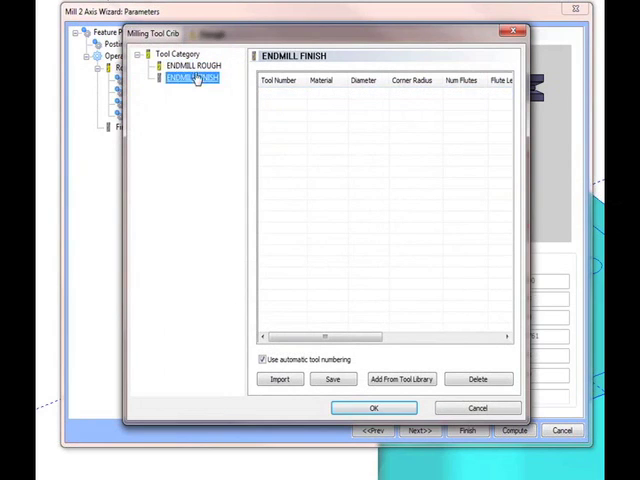
pyautogui.click(191, 63)
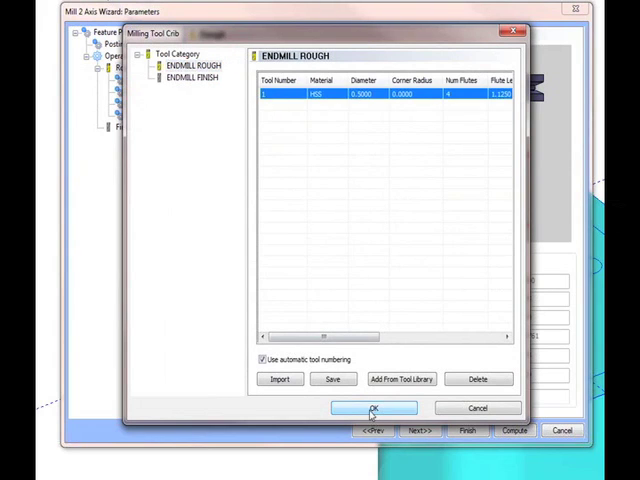
pyautogui.click(373, 407)
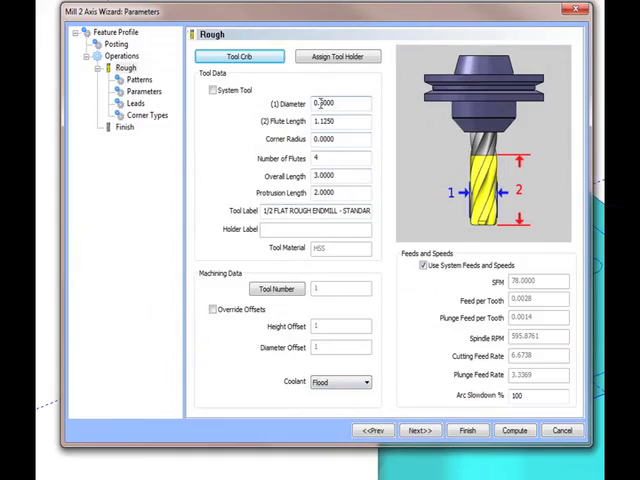